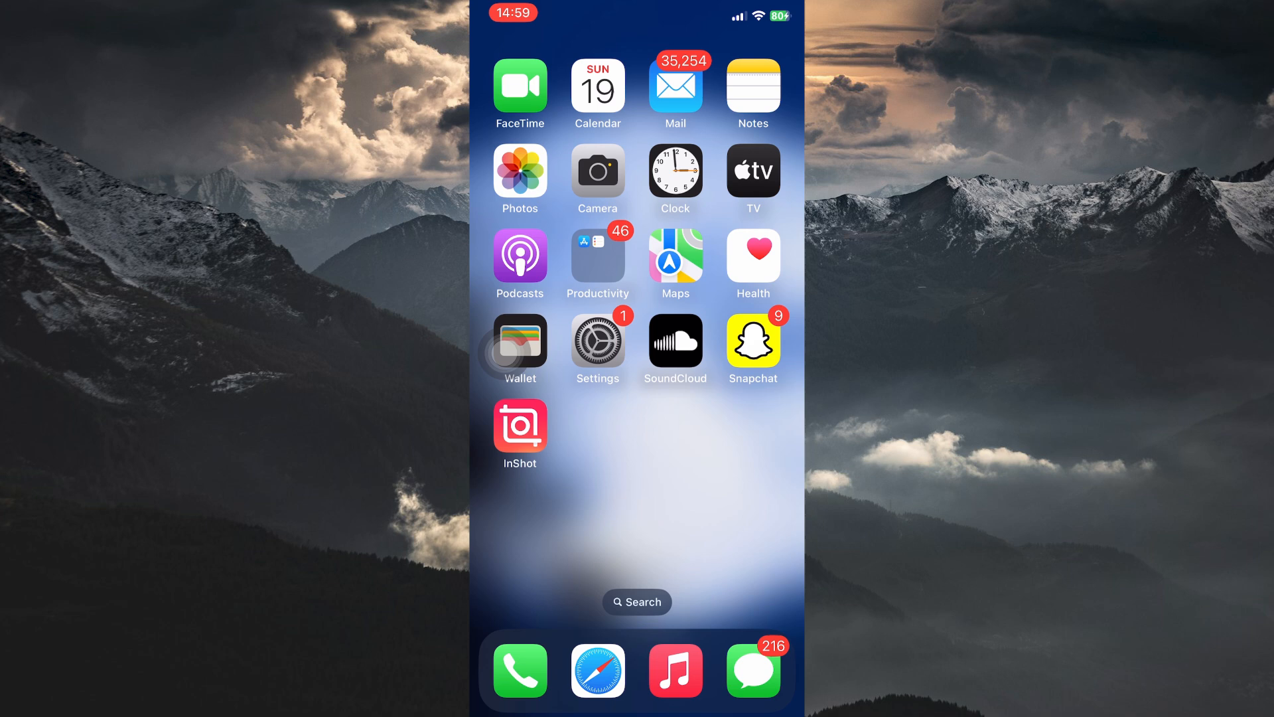
- Launch Settings and go to the Apple ID account page
{"action": "left_click", "coordinate": [597, 339]}
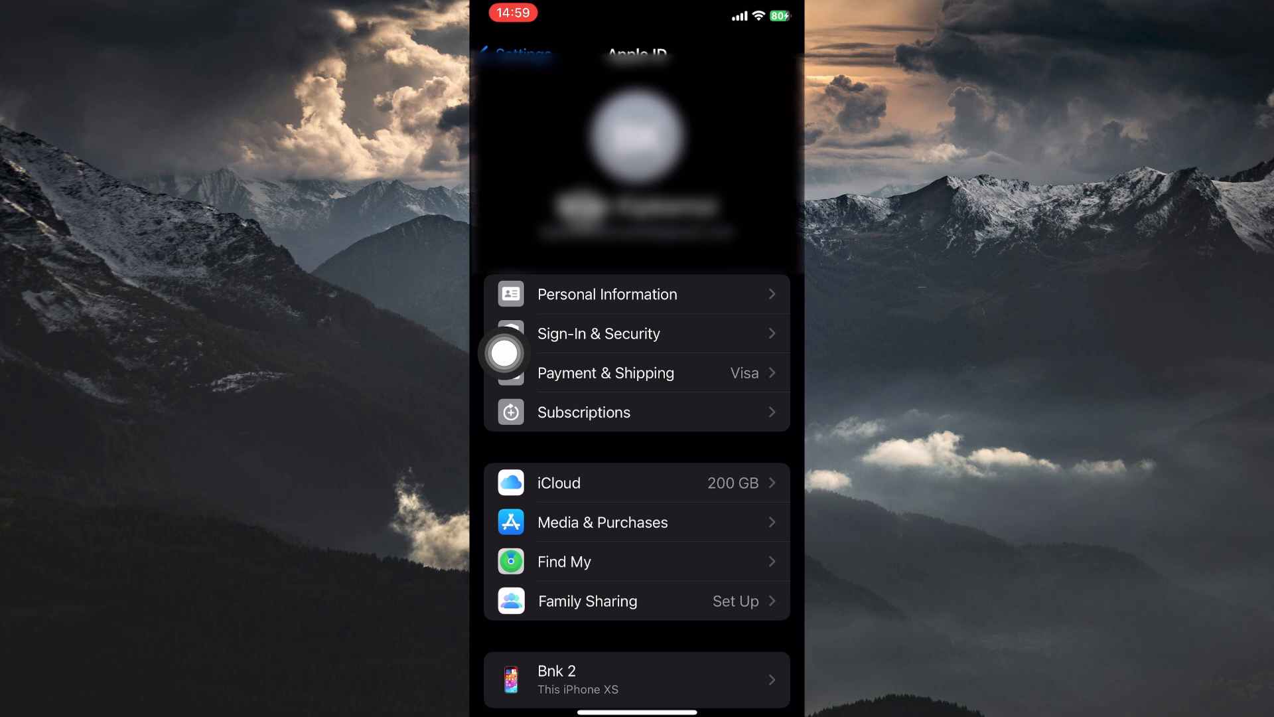
- From Payment & Shipping, begin adding a new payment method to the Apple ID
{"action": "left_click", "coordinate": [605, 373]}
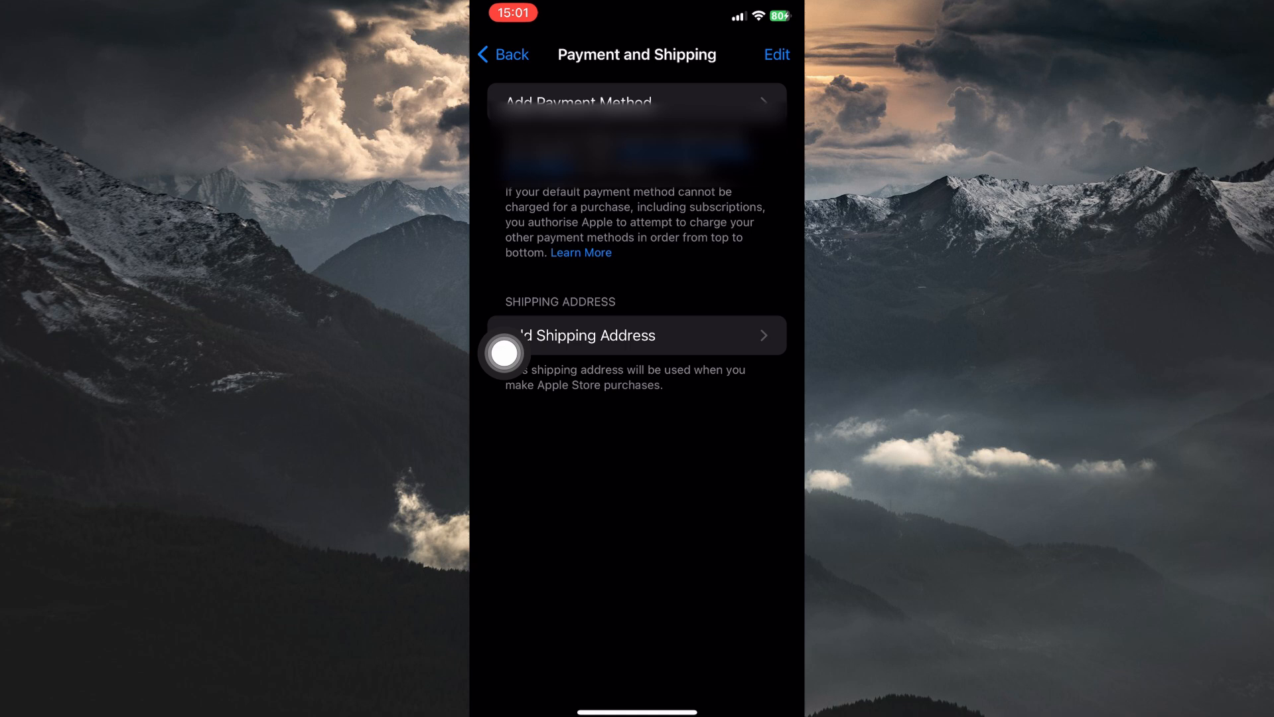
{"action": "scroll", "scroll_direction": "down", "scroll_amount": 3}
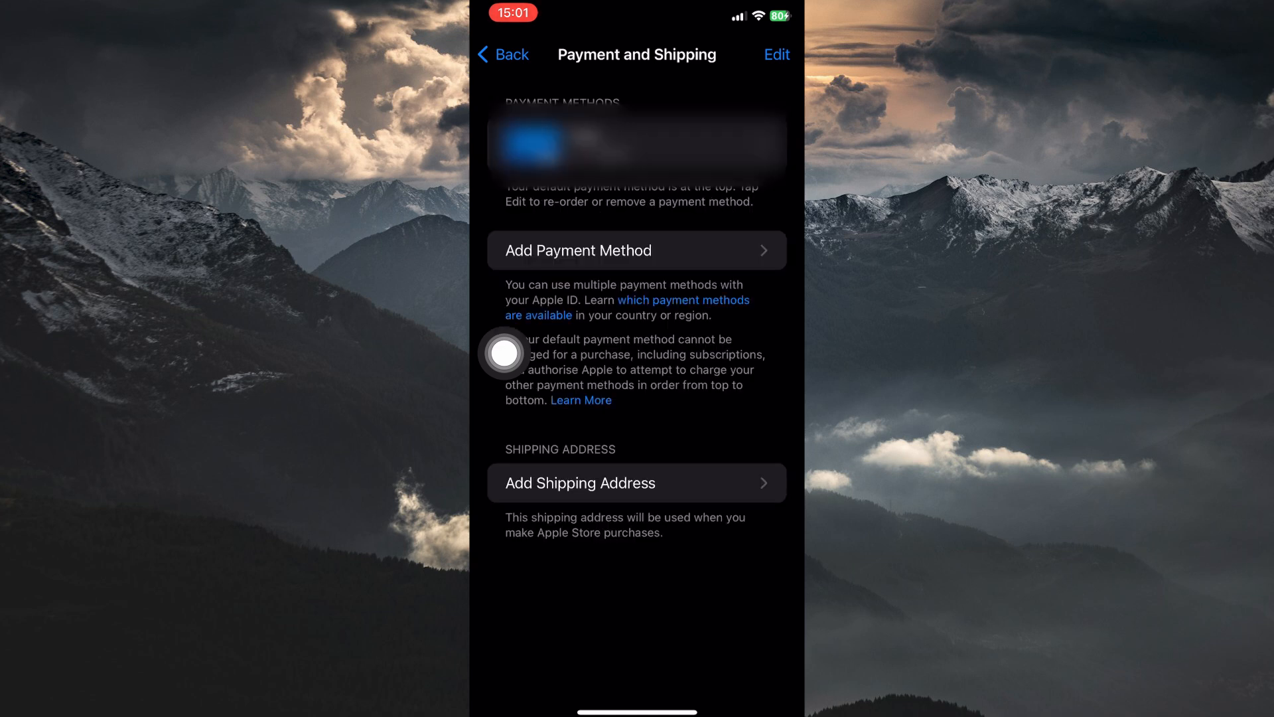
{"action": "left_click", "coordinate": [637, 249]}
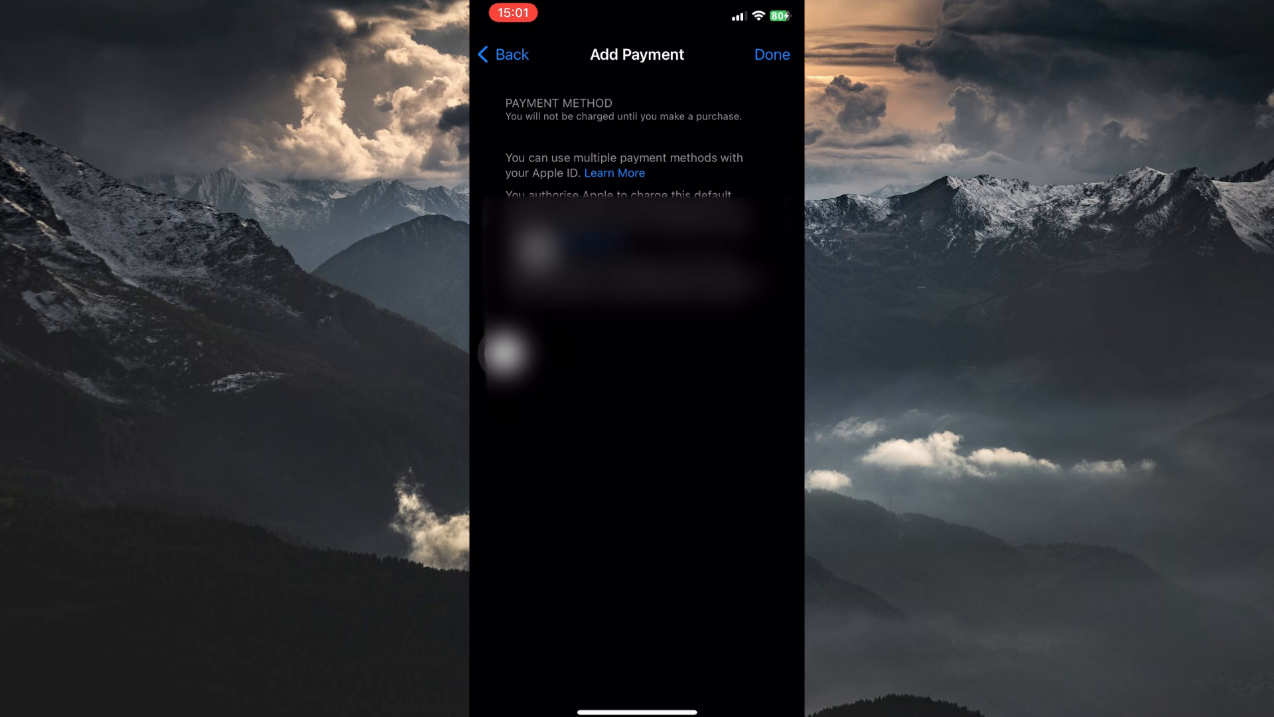